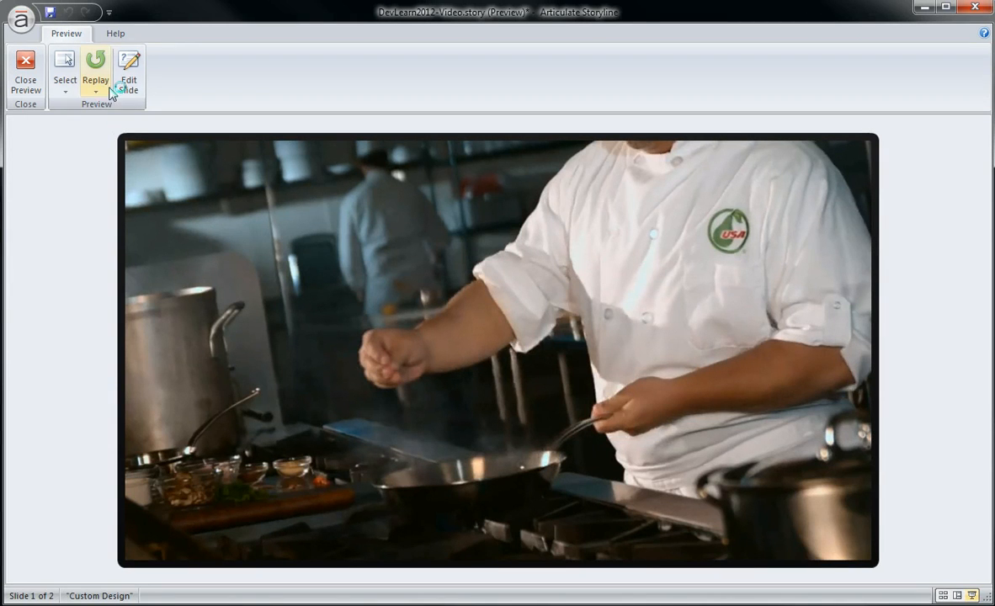
Preview the slide, open and dismiss the smoke point and fire extinguisher tip layers
{"action": "left_click", "coordinate": [95, 71]}
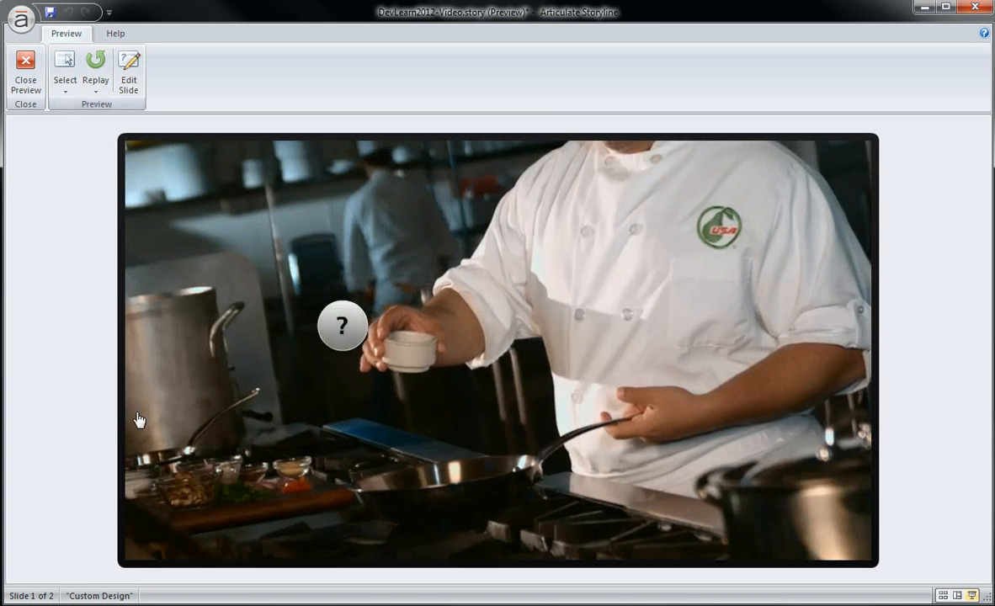
{"action": "left_click", "coordinate": [342, 326]}
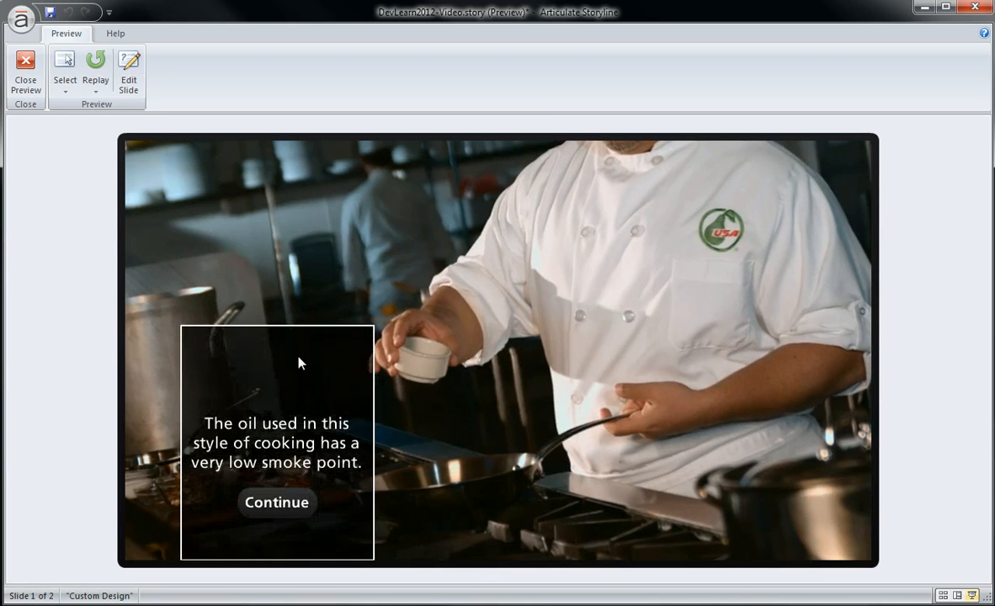
{"action": "left_click", "coordinate": [277, 502]}
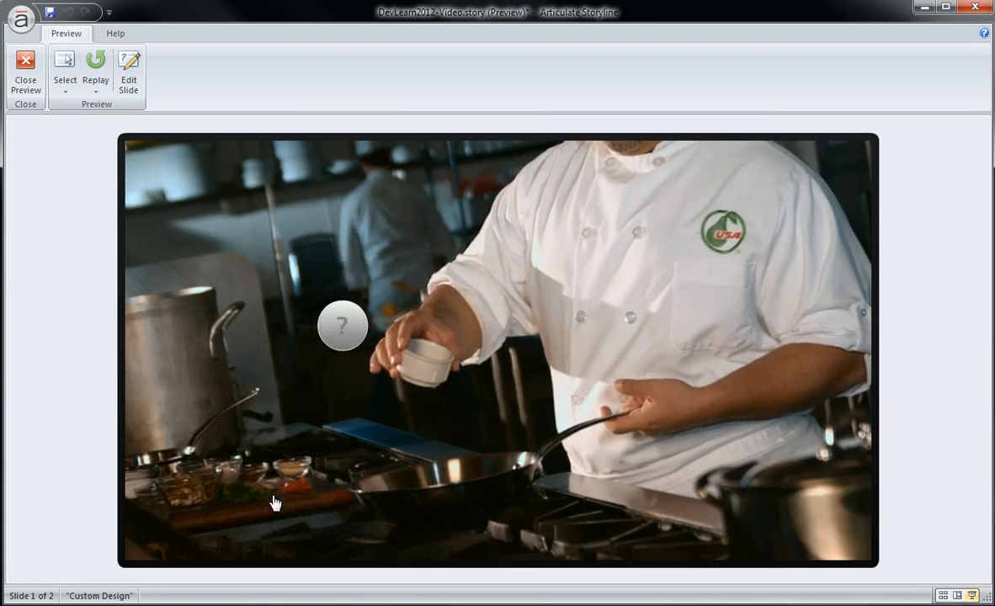
{"action": "mouse_move", "coordinate": [306, 366]}
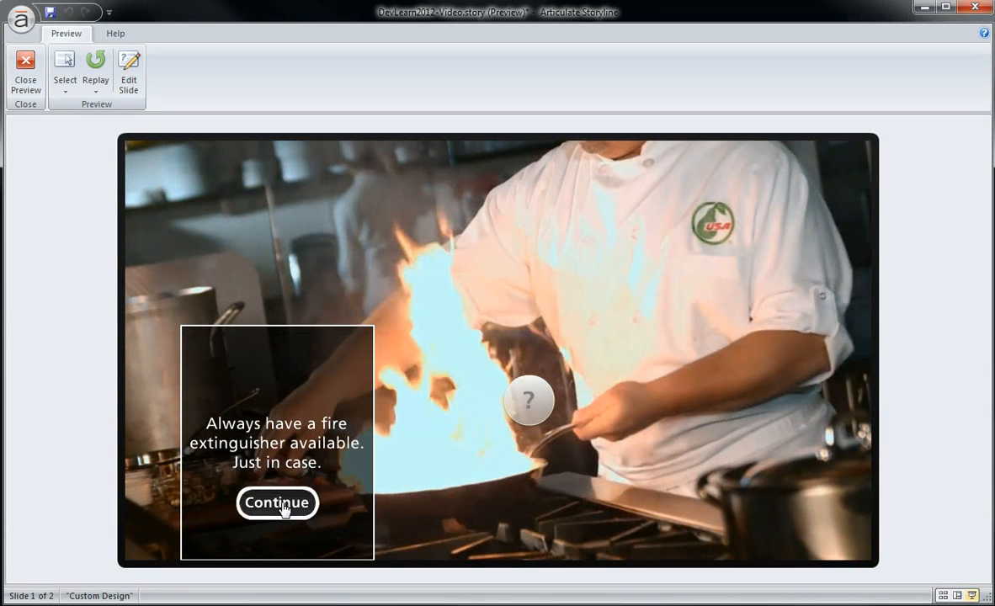
{"action": "left_click", "coordinate": [25, 71]}
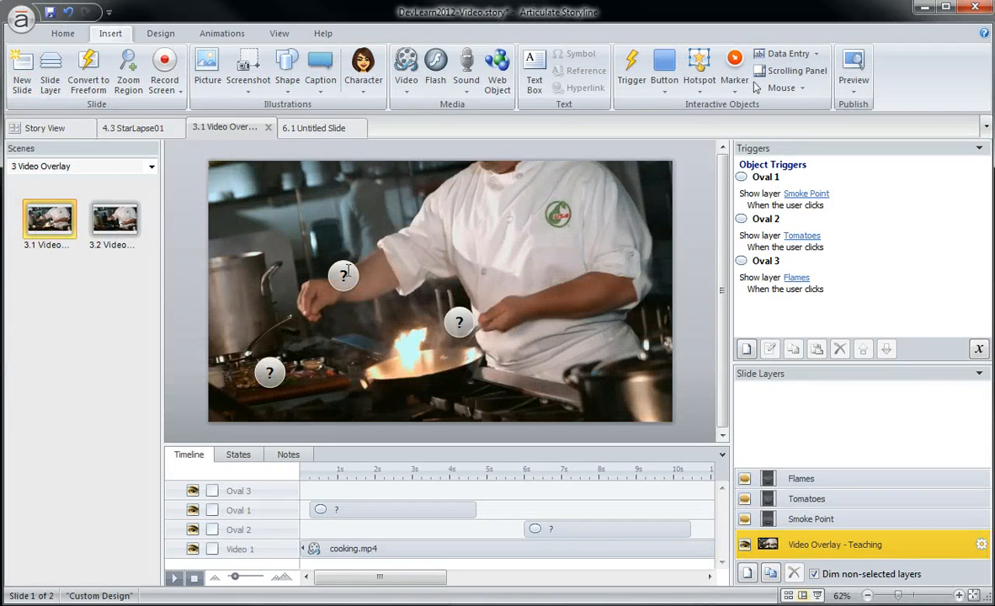
{"action": "left_click", "coordinate": [344, 276]}
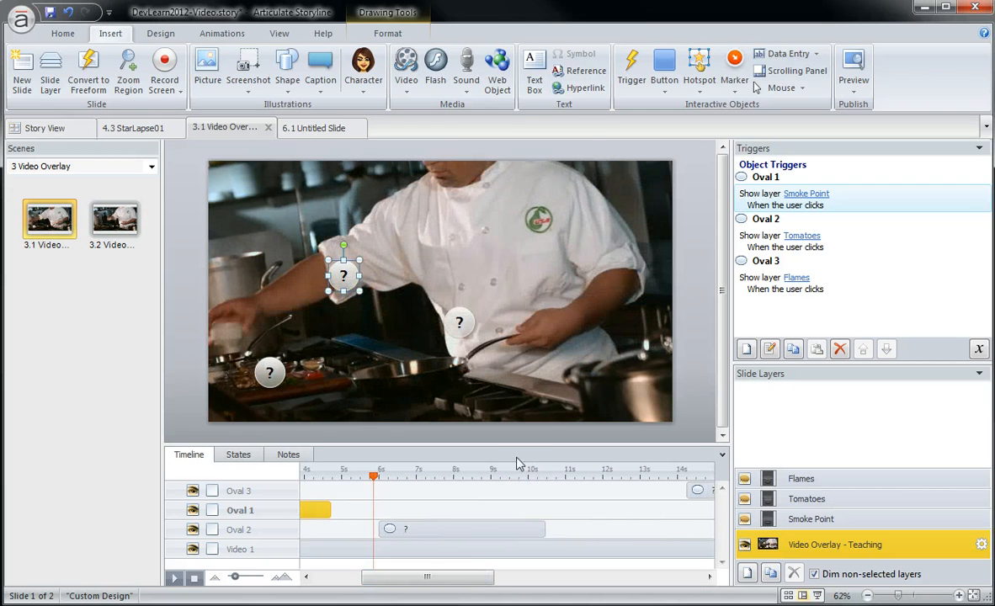
{"action": "left_click_drag", "start_coordinate": [375, 476], "coordinate": [690, 476]}
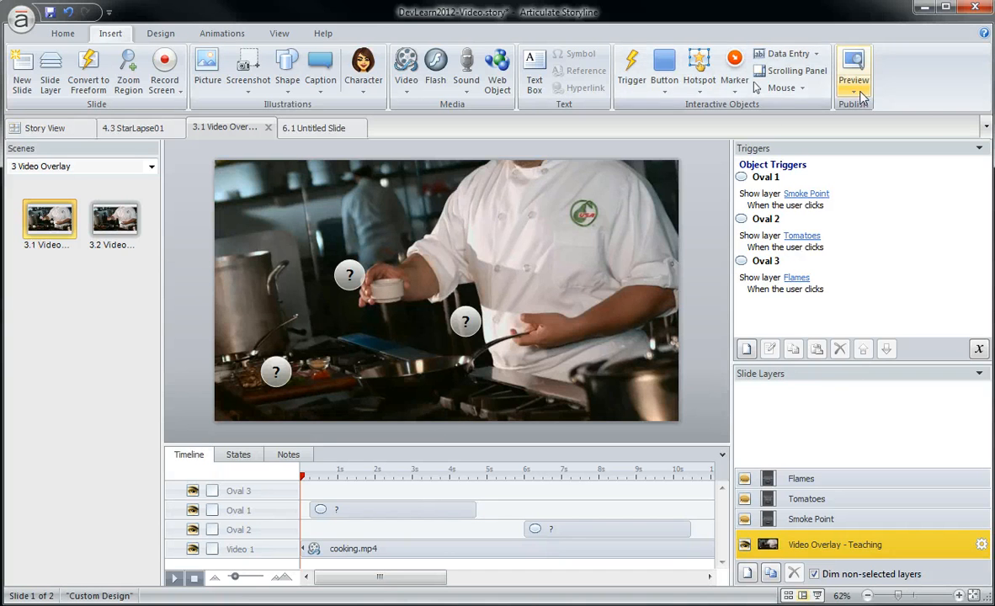
Launch a preview of the cooking video slide and let the video play
{"action": "left_click", "coordinate": [853, 71]}
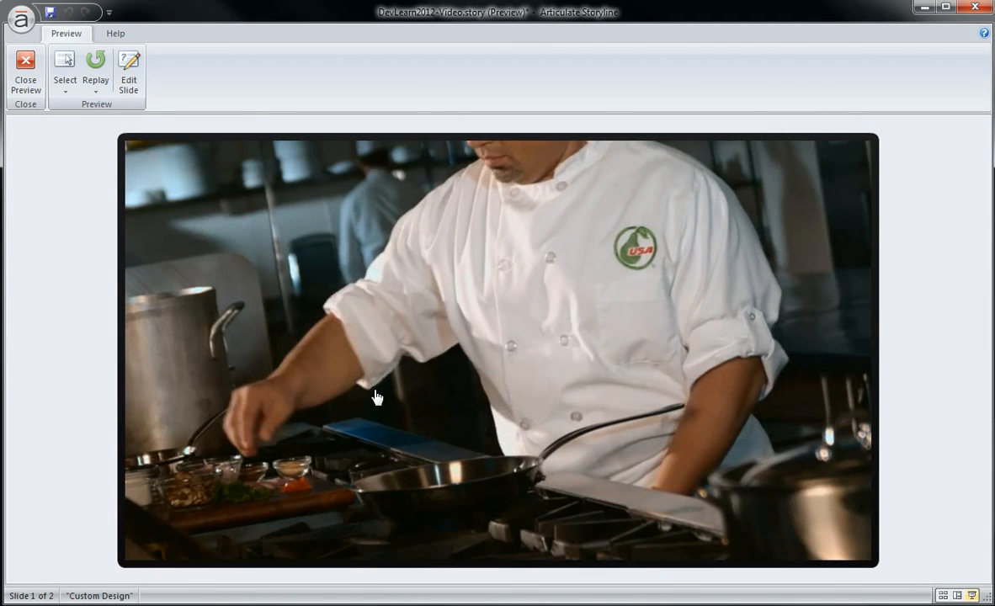
{"action": "mouse_move", "coordinate": [25, 75]}
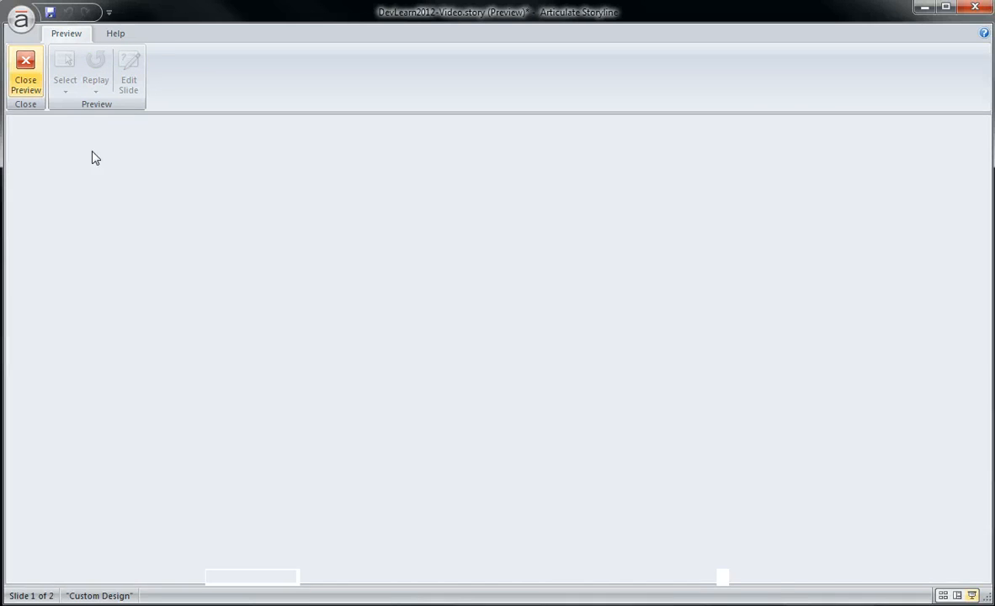
Leave the preview and draw a rectangular hotspot over the whole cooking video
{"action": "left_click", "coordinate": [25, 76]}
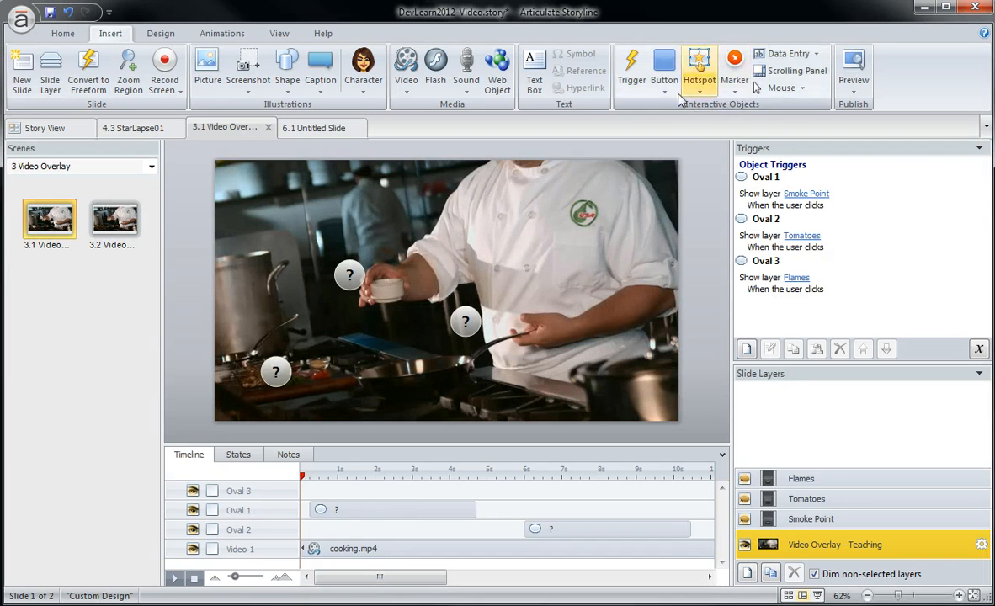
{"action": "left_click", "coordinate": [700, 80]}
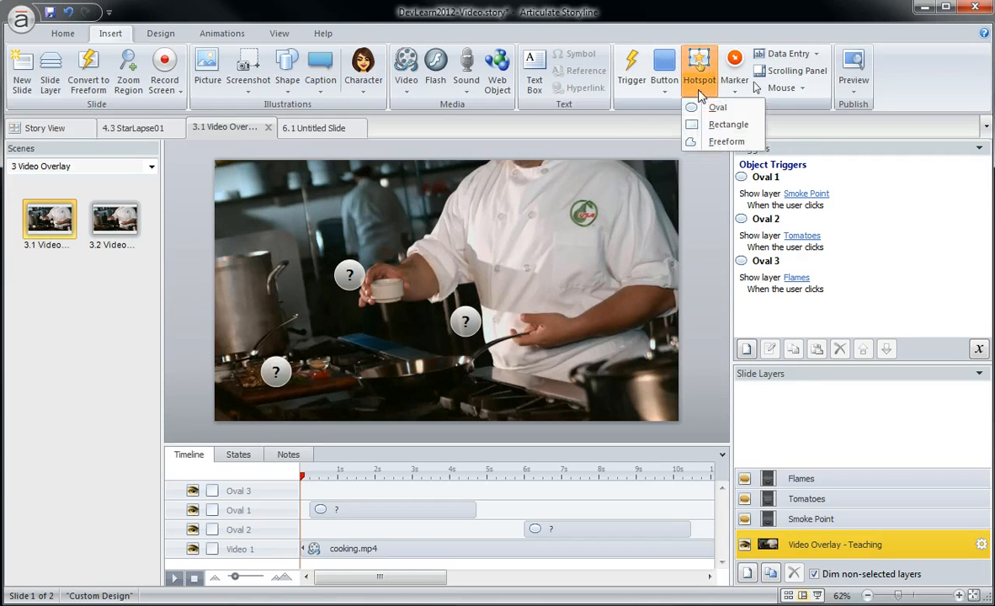
{"action": "mouse_move", "coordinate": [729, 124]}
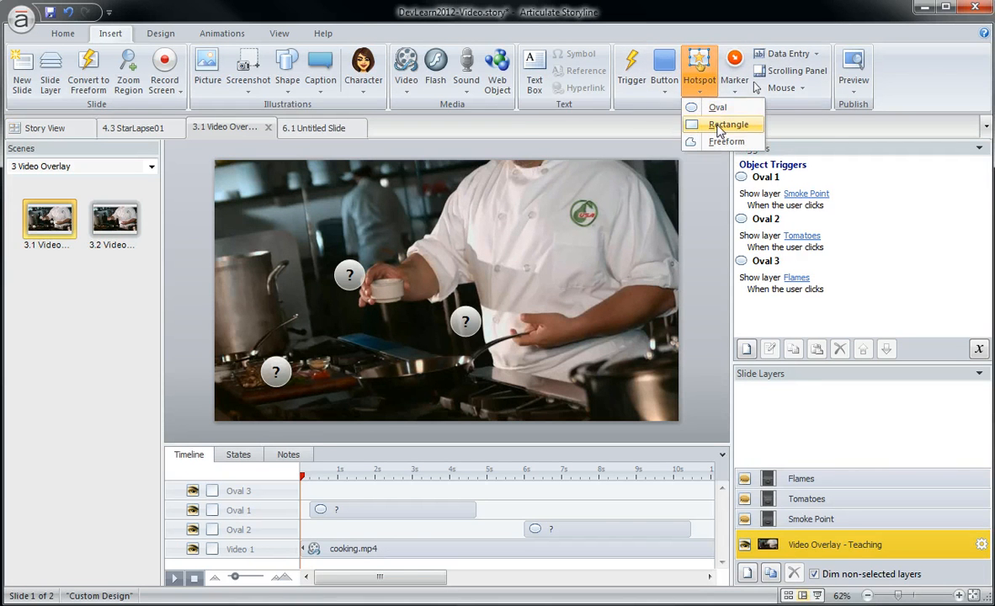
{"action": "left_click", "coordinate": [729, 124]}
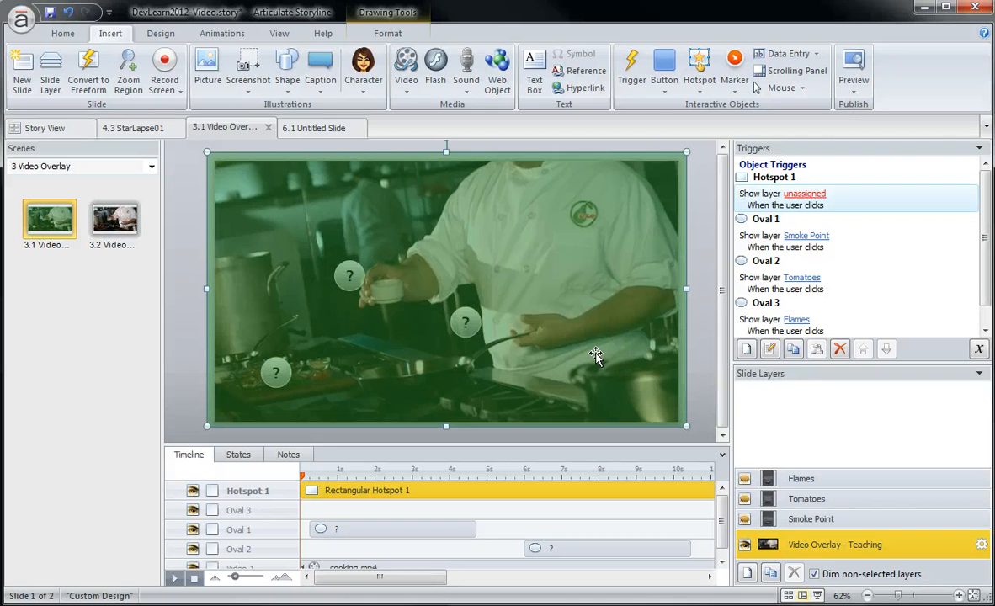
{"action": "mouse_move", "coordinate": [518, 203]}
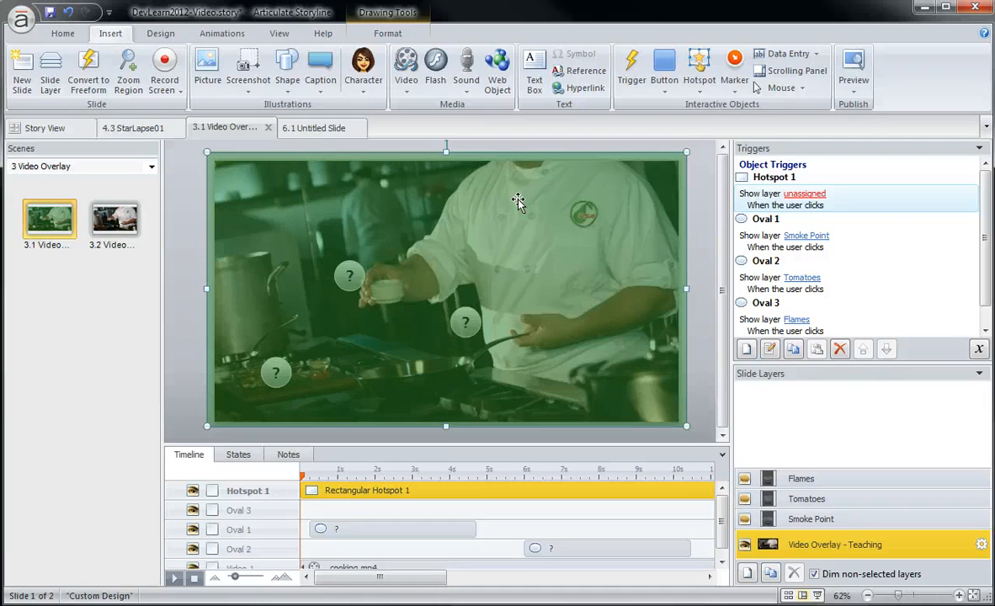
{"action": "mouse_move", "coordinate": [526, 327]}
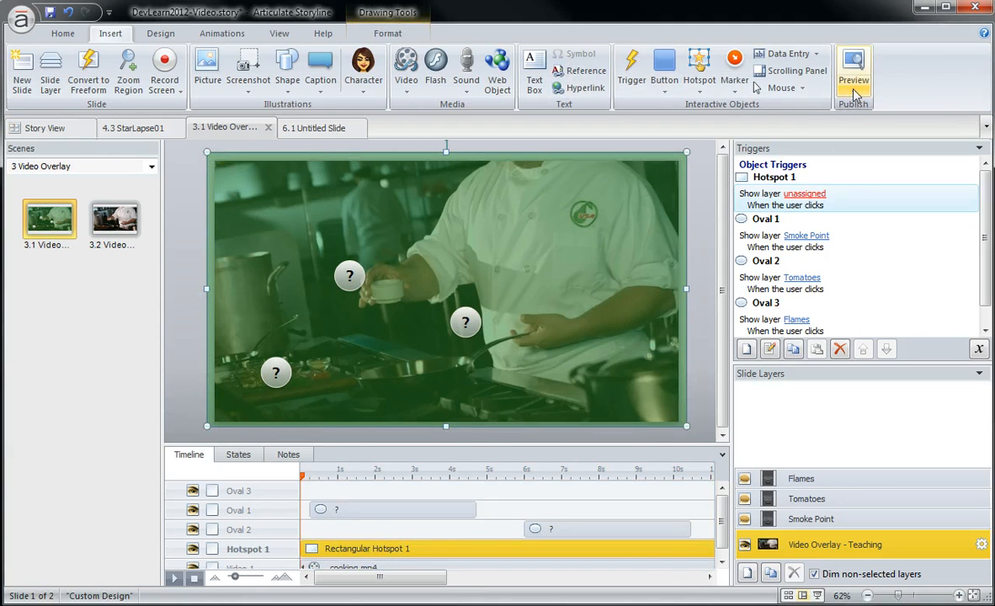
Preview the hotspot-covered slide, confirm question markers still appear, then close it
{"action": "left_click", "coordinate": [853, 69]}
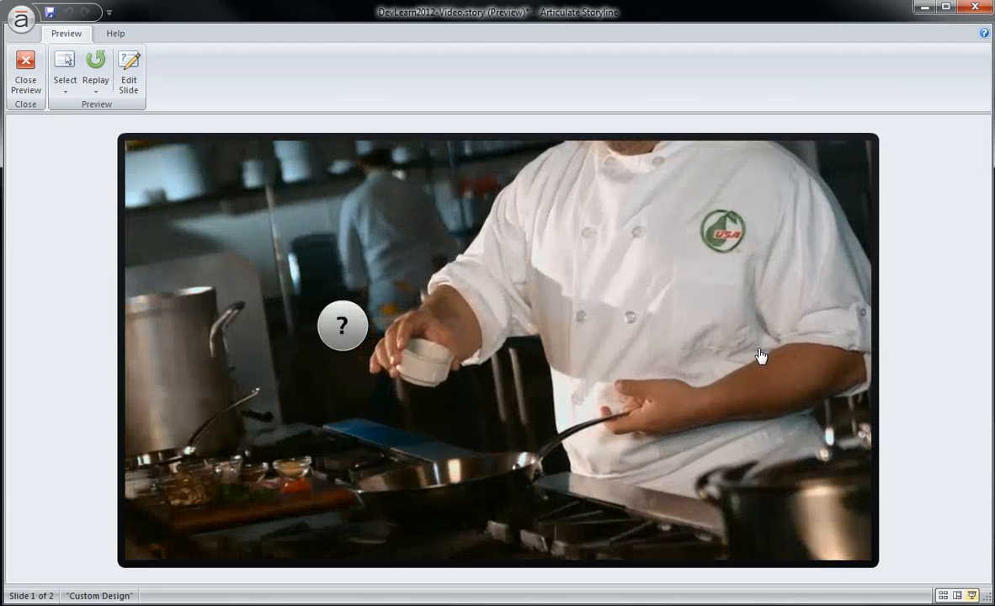
{"action": "mouse_move", "coordinate": [254, 211]}
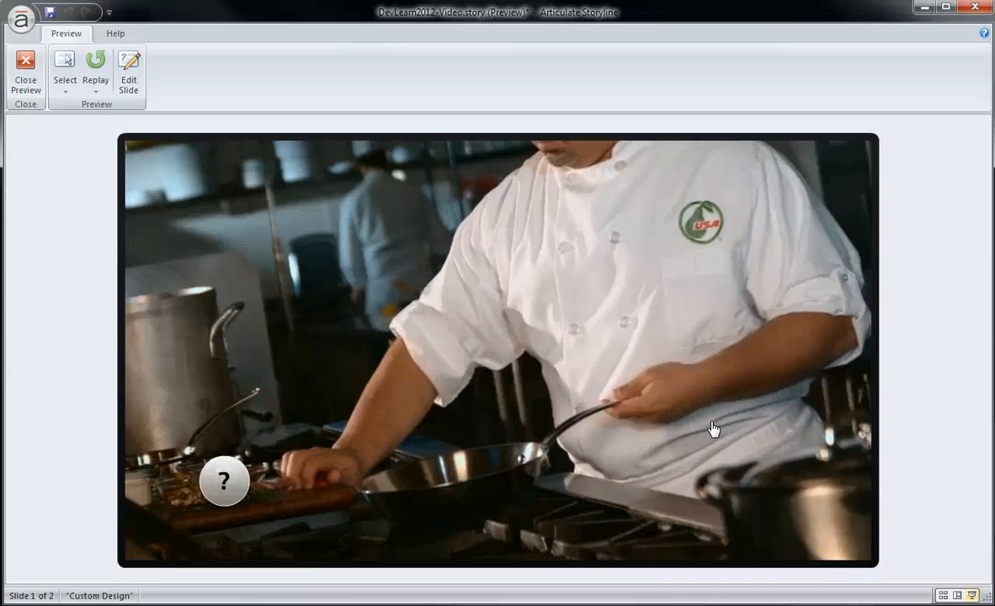
{"action": "left_click", "coordinate": [25, 74]}
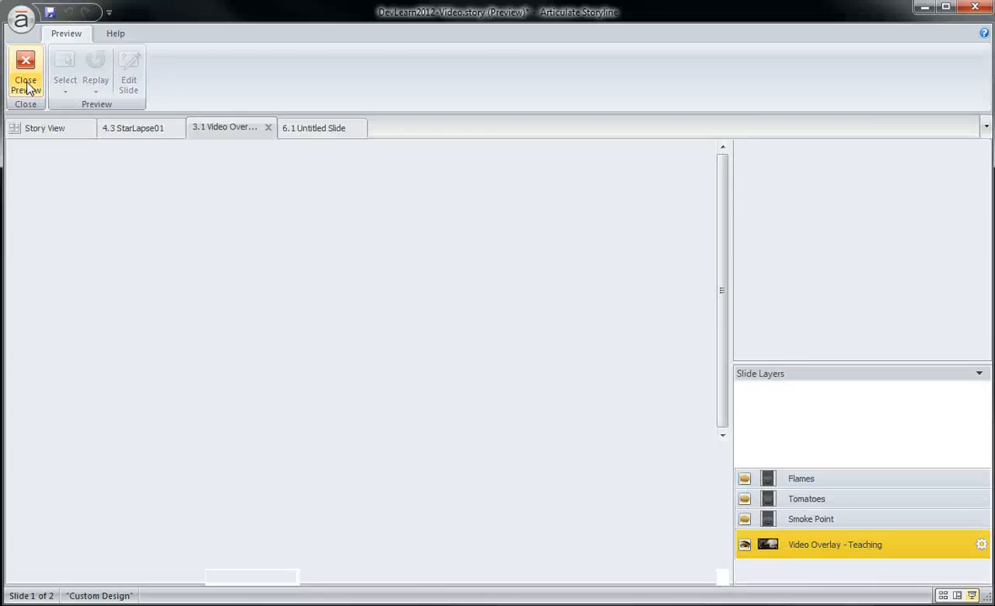
Return to editing and inspect Rectangular Hotspot 1 over the video via its context menu
{"action": "left_click", "coordinate": [25, 76]}
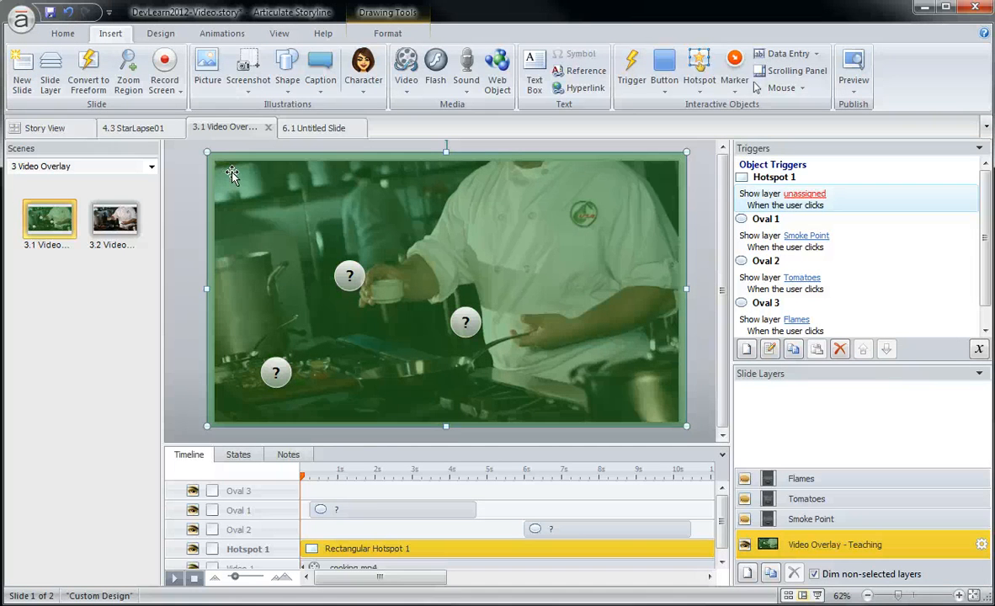
{"action": "mouse_move", "coordinate": [232, 175]}
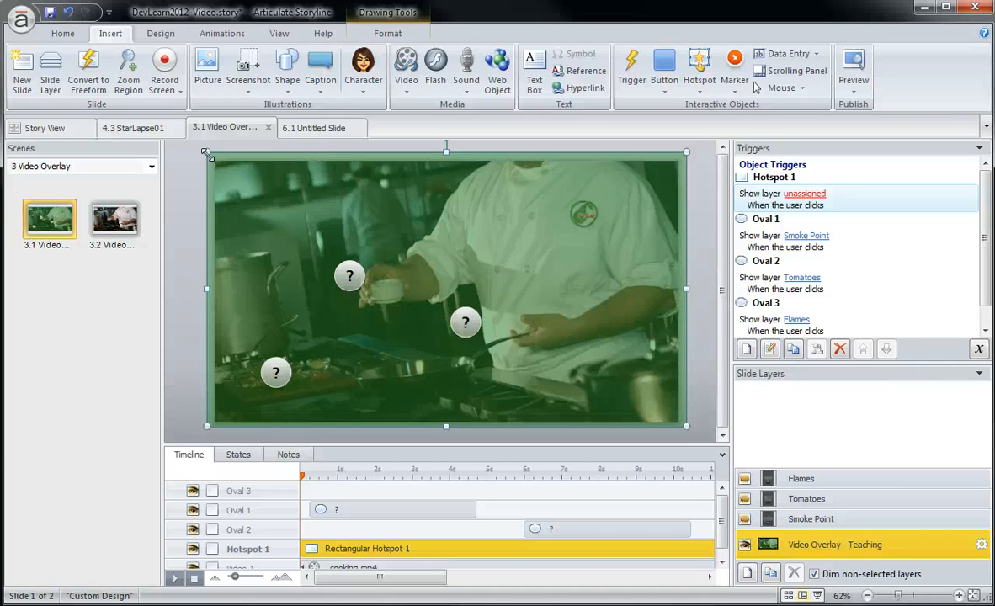
{"action": "mouse_move", "coordinate": [467, 211]}
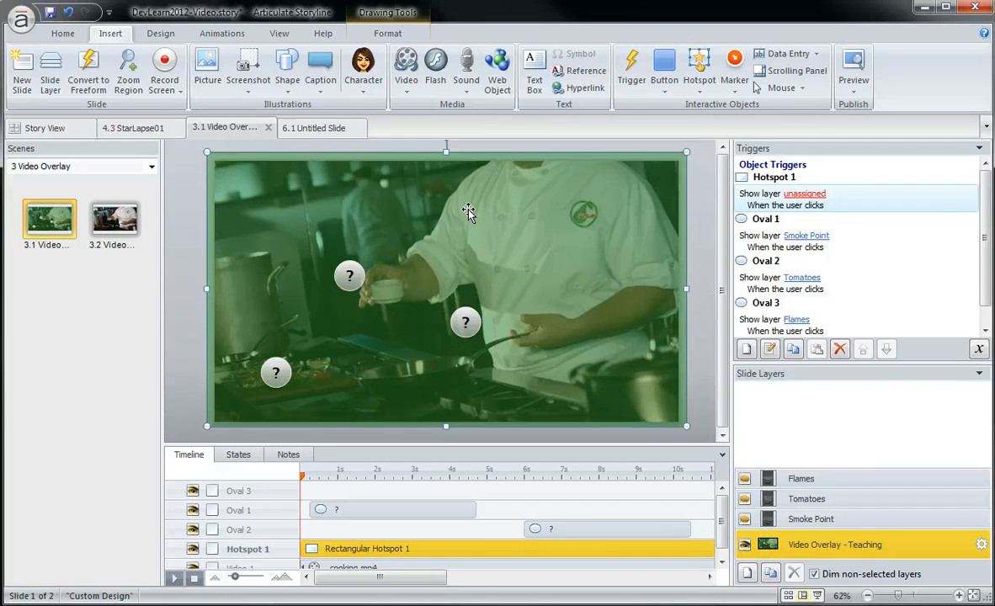
{"action": "mouse_move", "coordinate": [539, 208]}
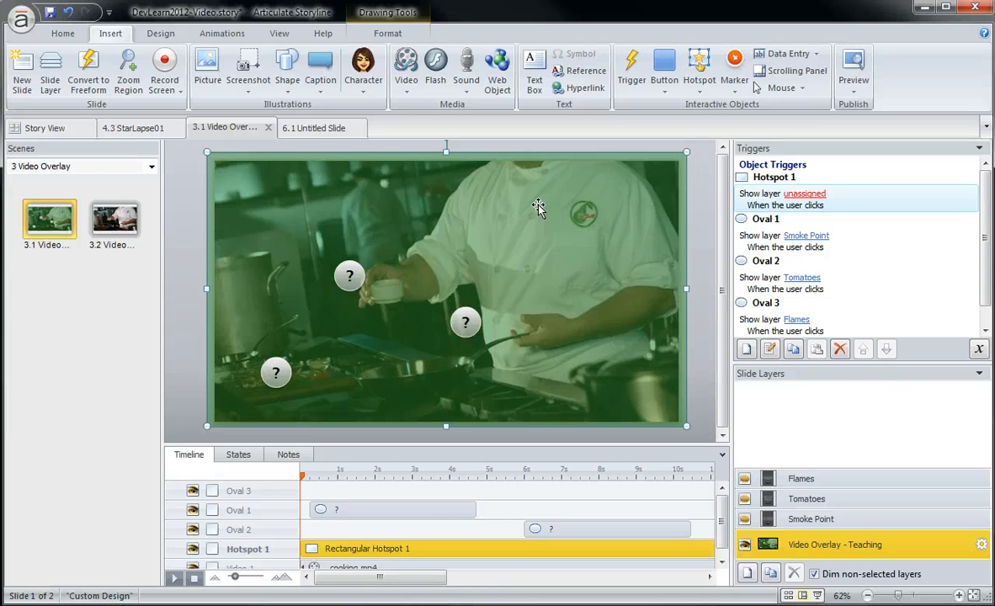
{"action": "mouse_move", "coordinate": [536, 220]}
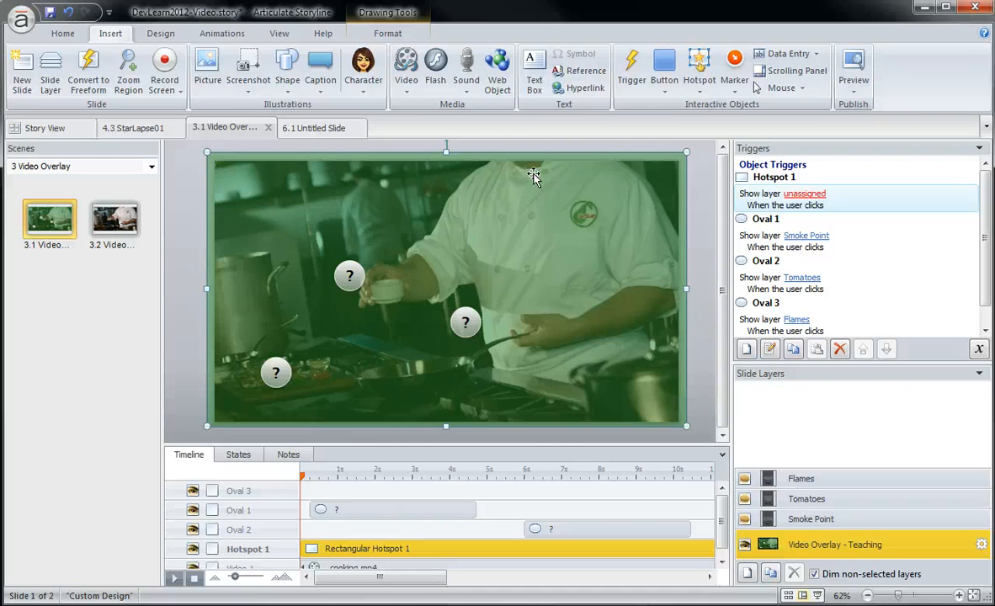
{"action": "right_click", "coordinate": [533, 175]}
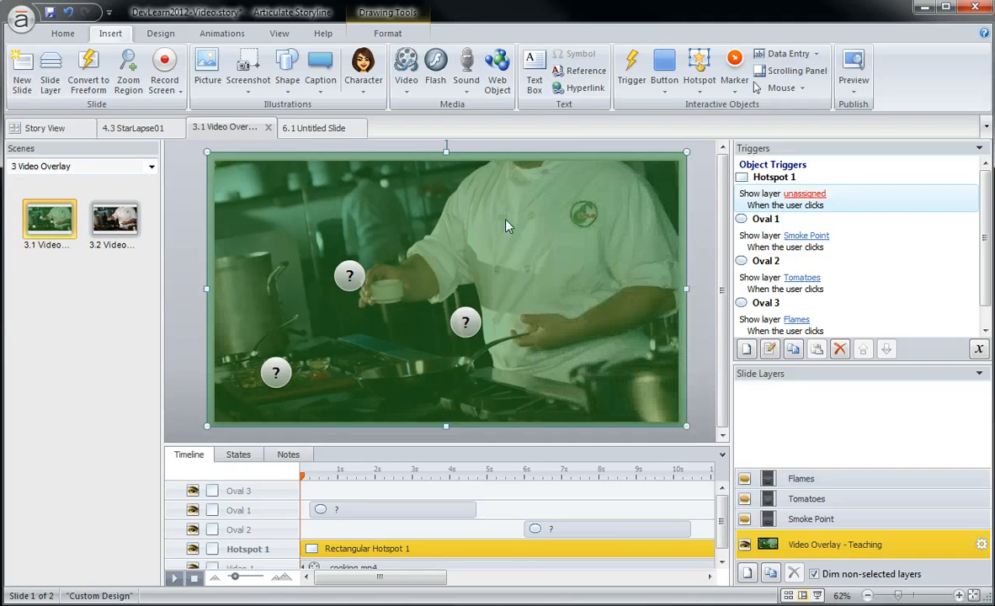
Preview only the current slide without the hotspot, then return to editing
{"action": "left_click", "coordinate": [854, 64]}
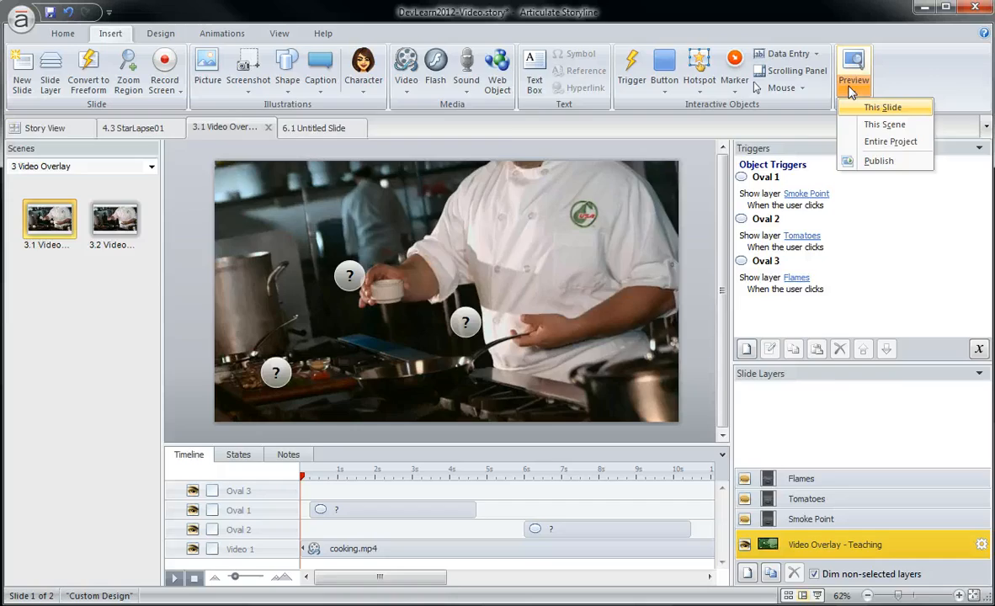
{"action": "left_click", "coordinate": [883, 107]}
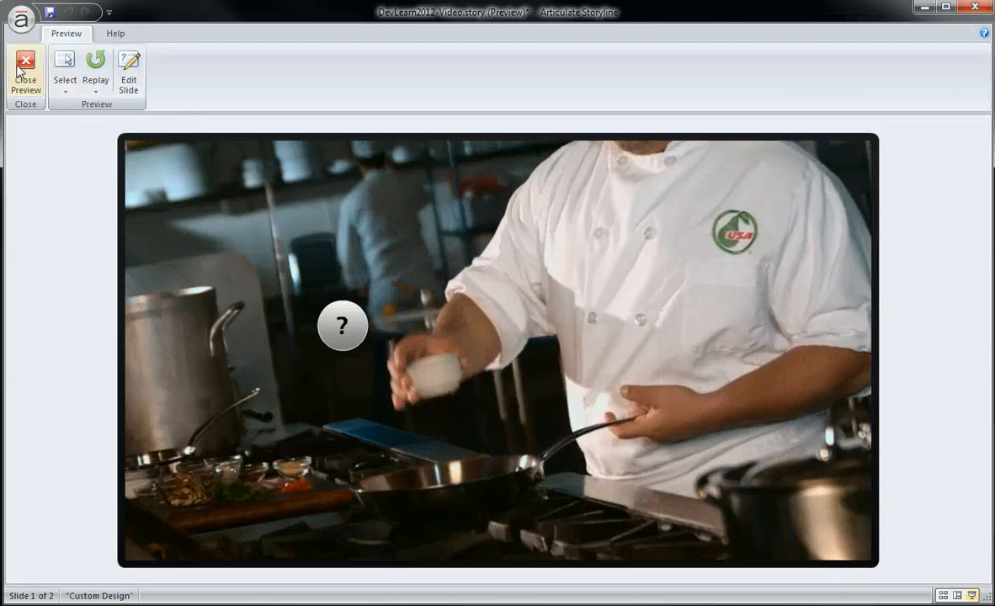
{"action": "left_click", "coordinate": [25, 74]}
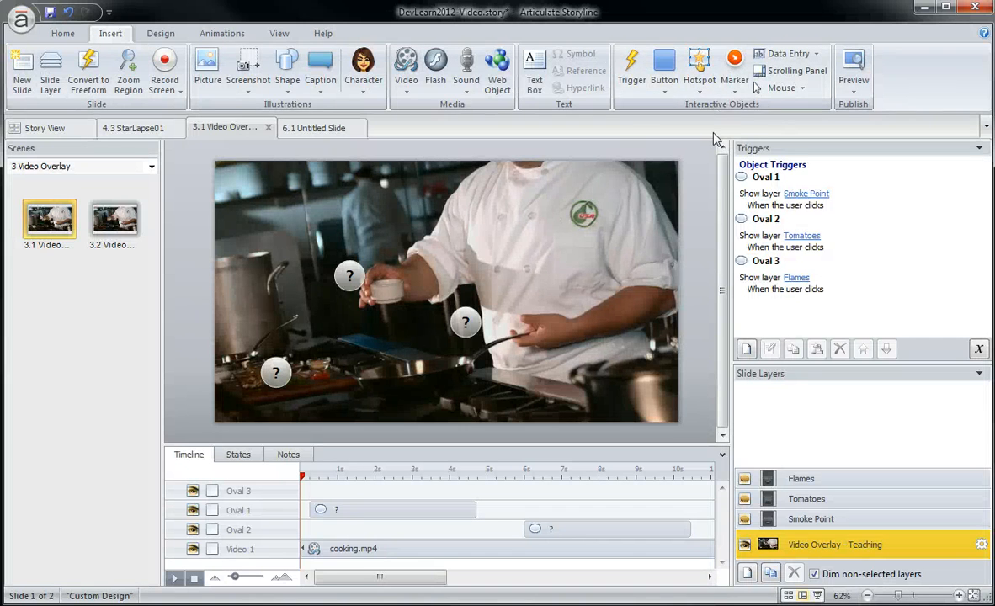
Draw a new rectangular hotspot covering the whole video
{"action": "left_click", "coordinate": [699, 90]}
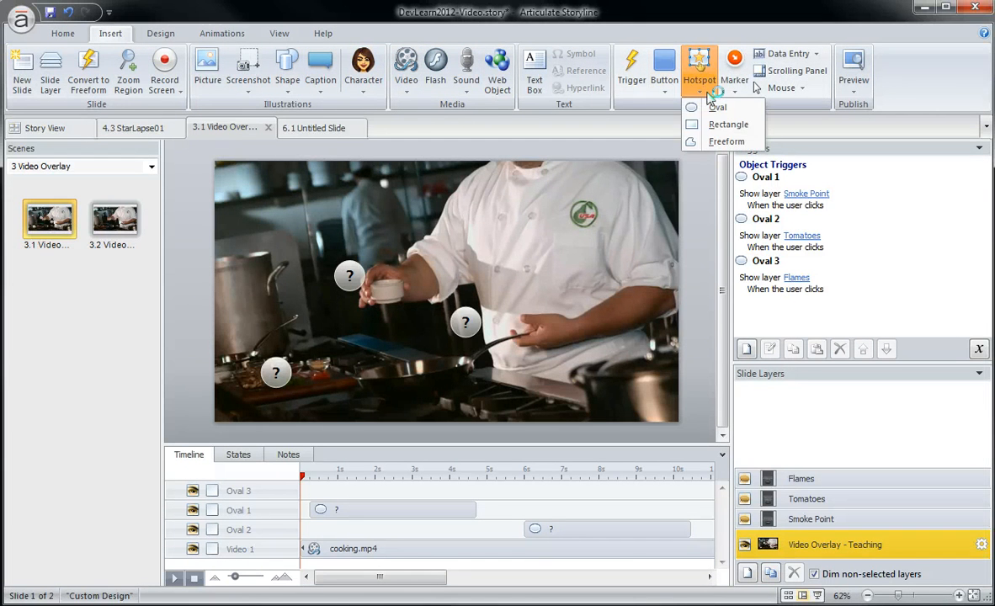
{"action": "left_click", "coordinate": [718, 107]}
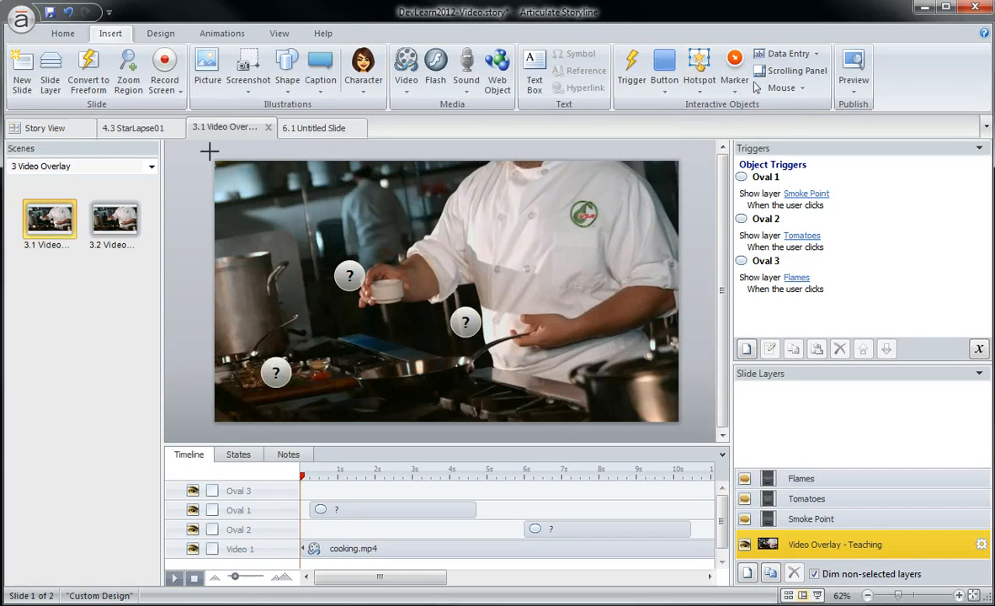
{"action": "left_click", "coordinate": [699, 71]}
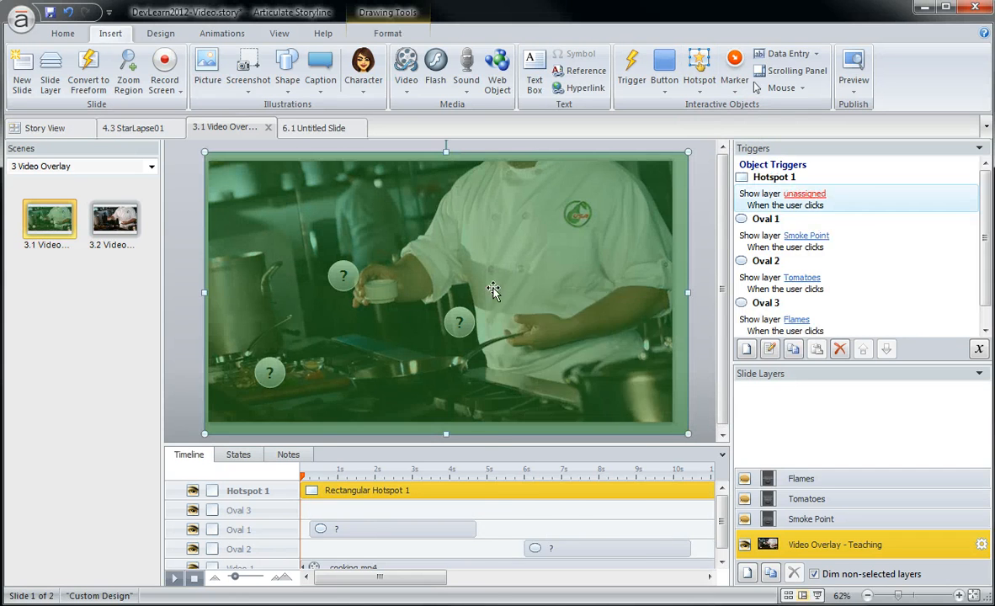
Preview the slide with the top hotspot, then return to editing
{"action": "right_click", "coordinate": [492, 290]}
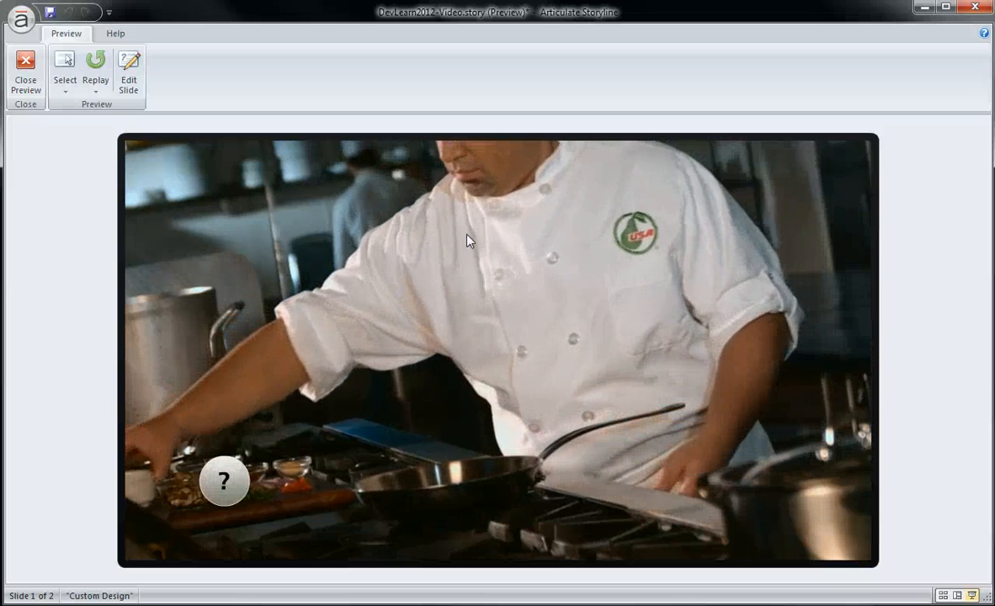
{"action": "left_click", "coordinate": [25, 72]}
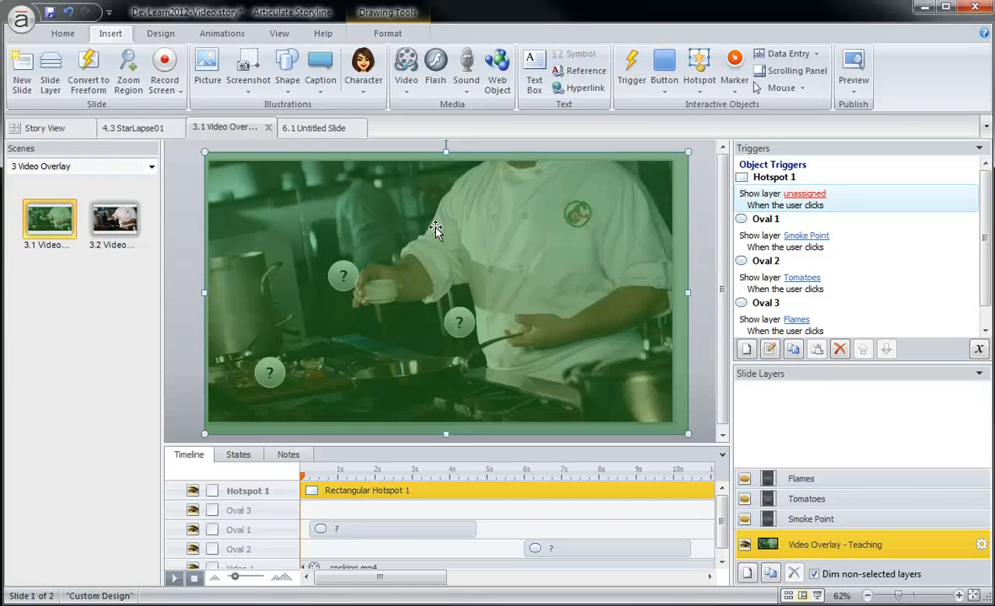
{"action": "mouse_move", "coordinate": [672, 308]}
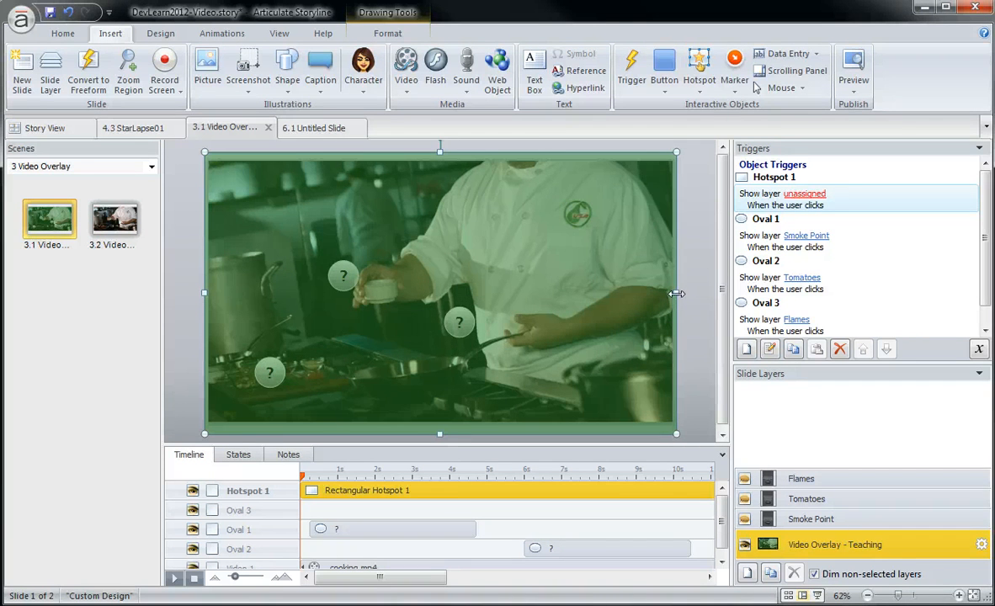
{"action": "mouse_move", "coordinate": [530, 219]}
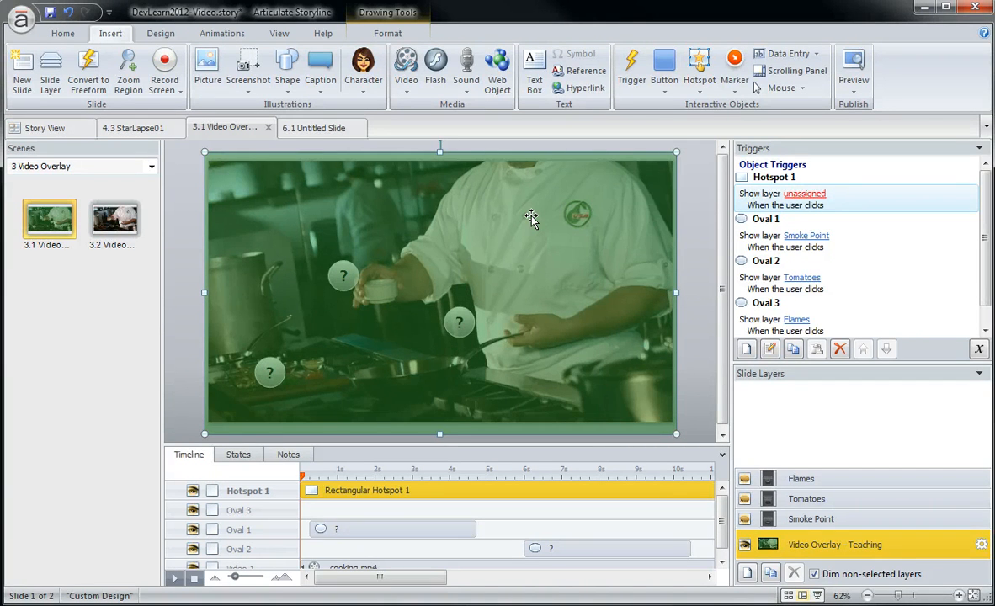